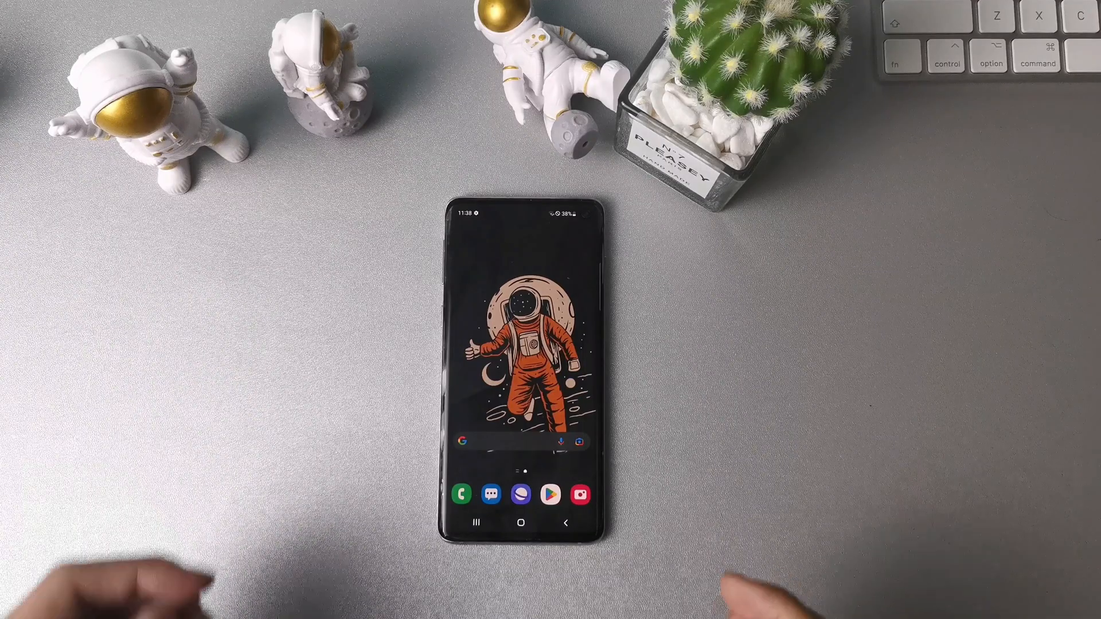
# Show the sharing QR code for the connected iMobie WiFi 5G network, then leave that screen
pyautogui.moveTo(523, 218); pyautogui.dragTo(523, 316)
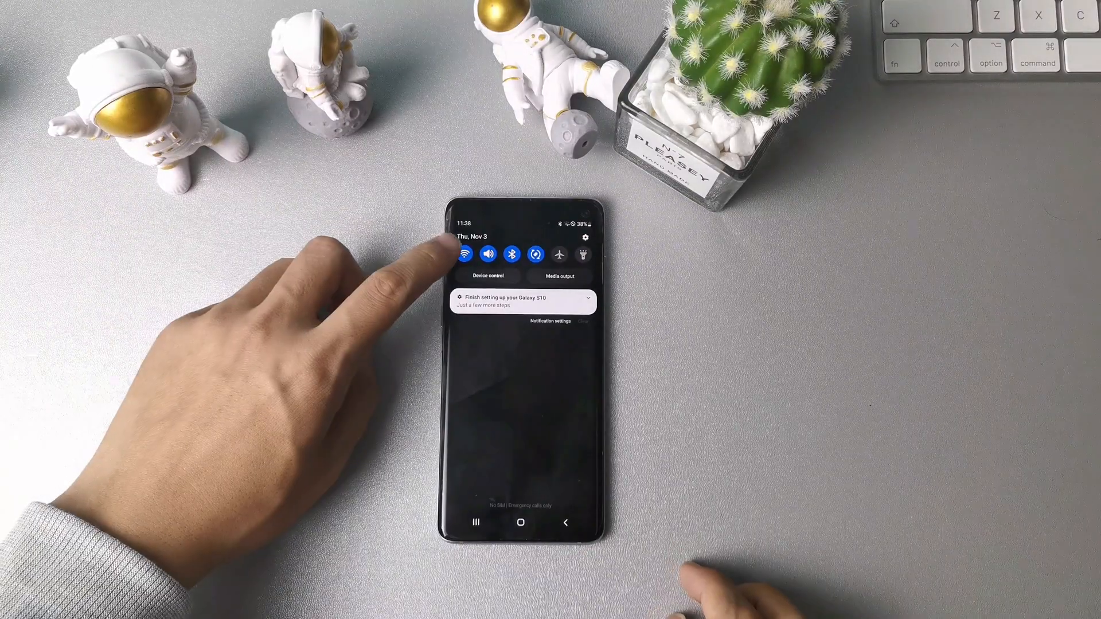
pyautogui.click(465, 254)
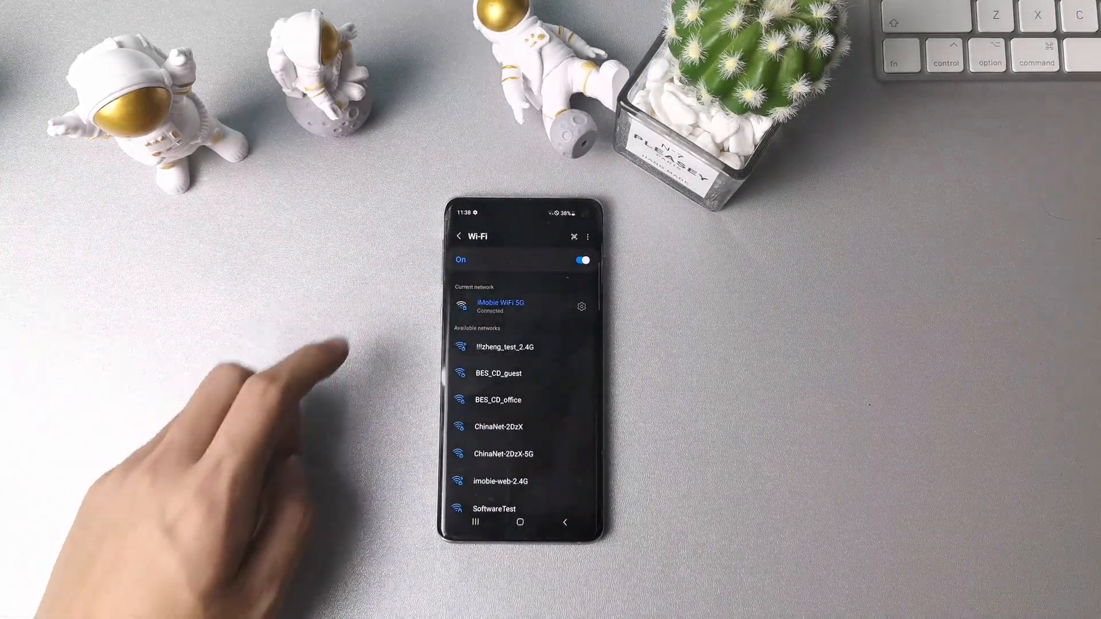
pyautogui.click(500, 305)
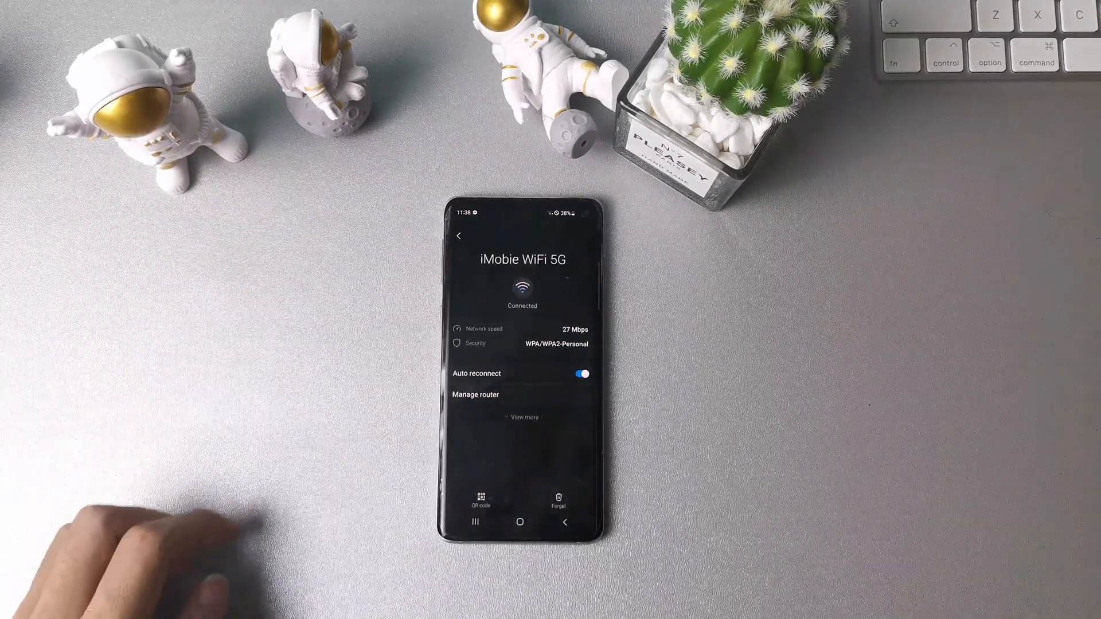
pyautogui.click(481, 500)
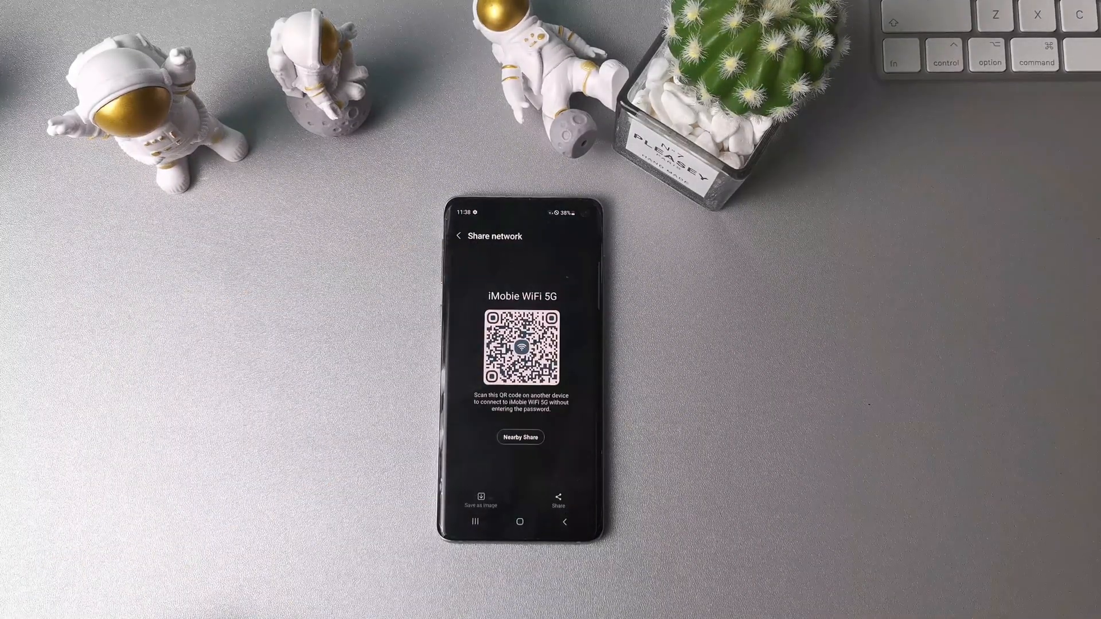
pyautogui.click(481, 501)
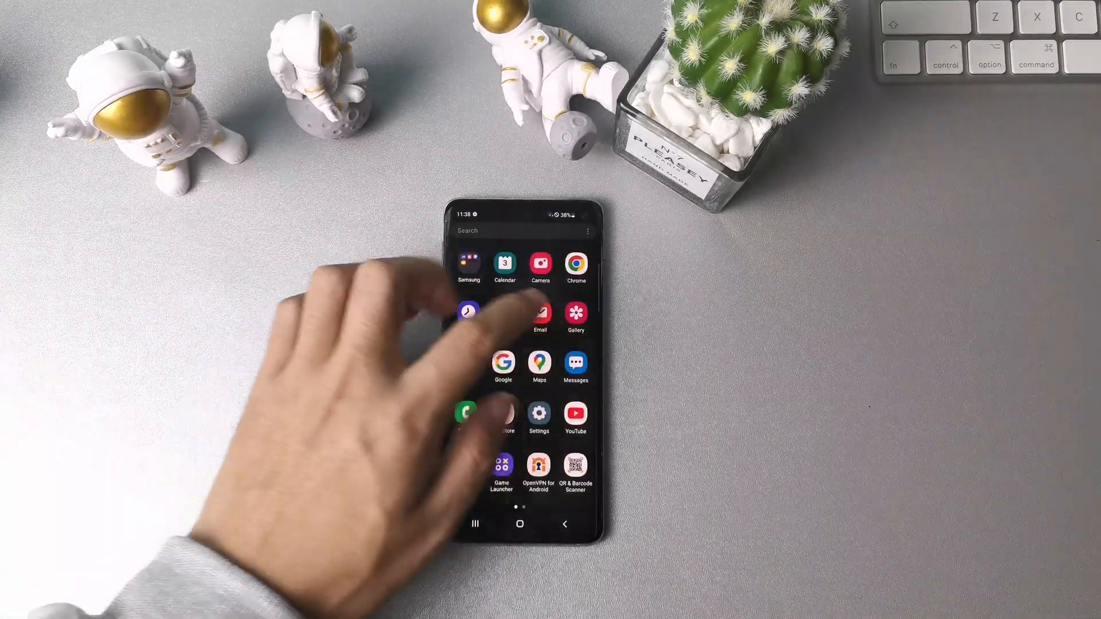
pyautogui.click(575, 467)
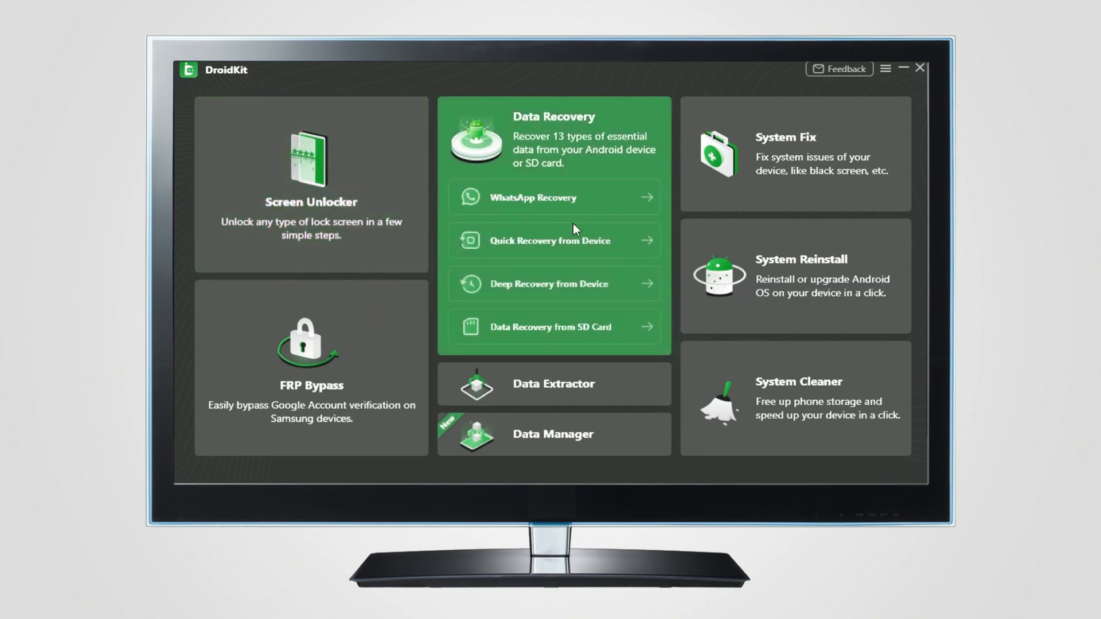
# Choose Wi-Fi under Google Backups in Data Extractor > From Google Account and proceed to sign-in
pyautogui.click(552, 384)
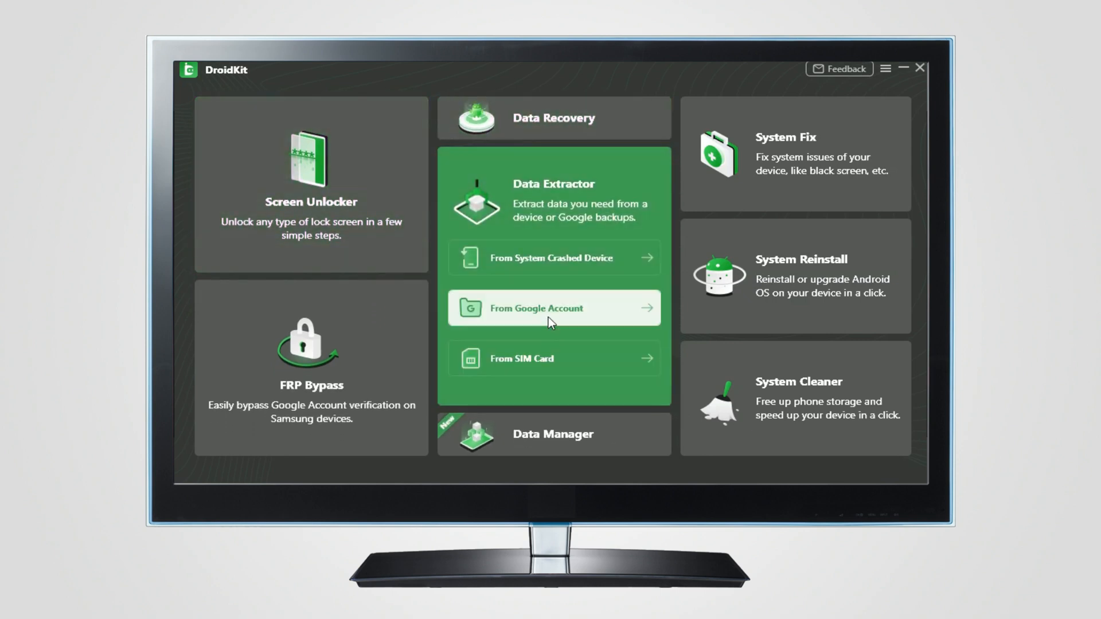
pyautogui.click(553, 308)
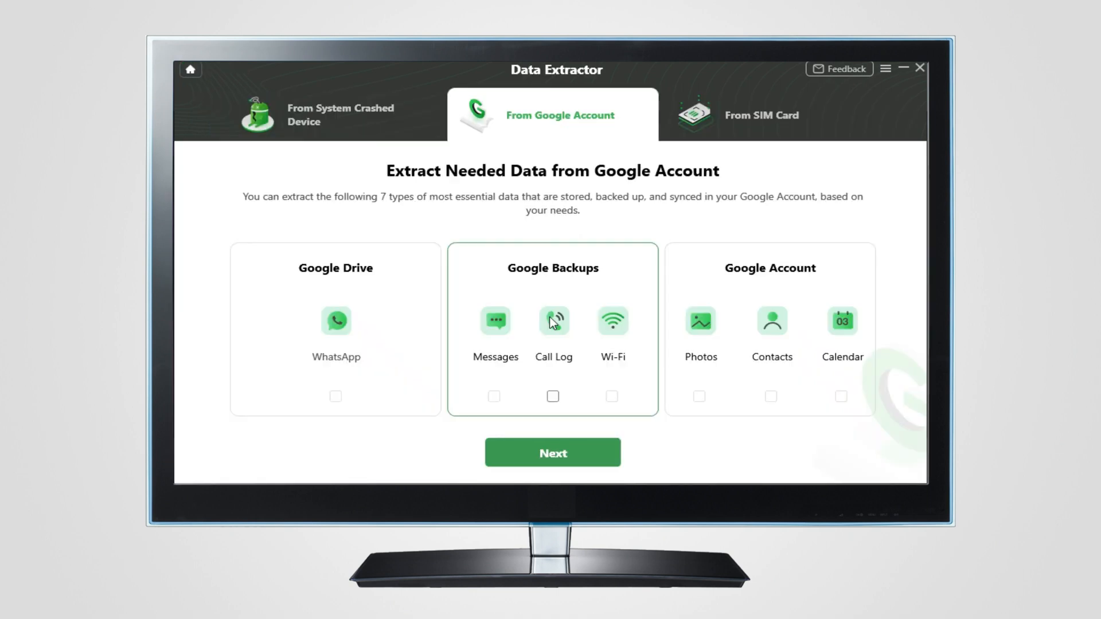
pyautogui.click(610, 397)
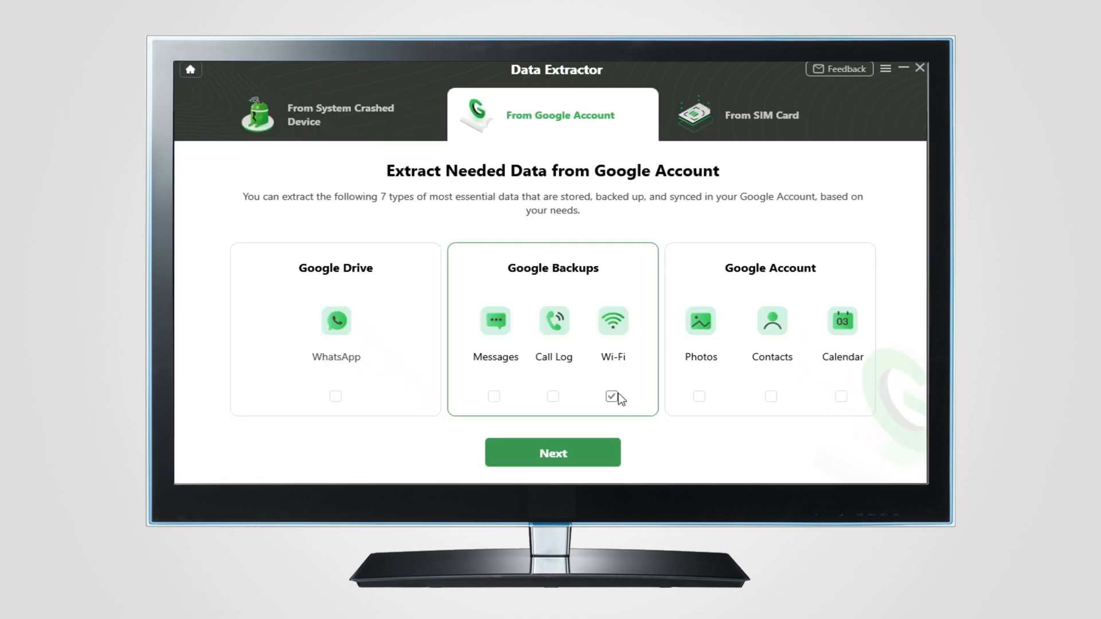
pyautogui.click(551, 452)
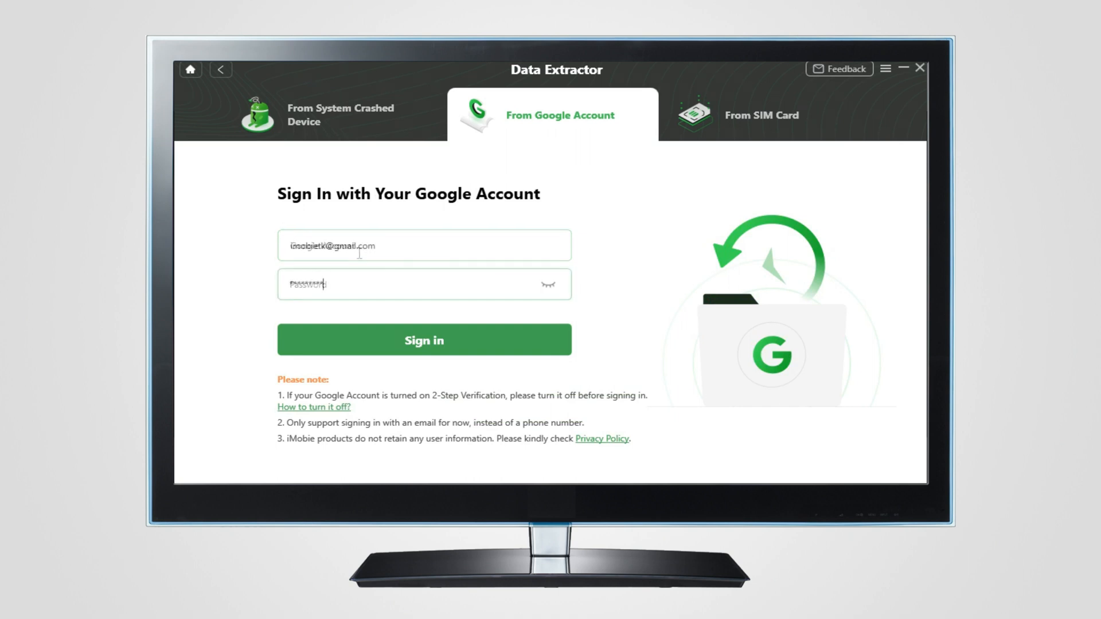
# Sign in to the Google account to list its backup history with the Galaxy S10 backup
pyautogui.click(423, 340)
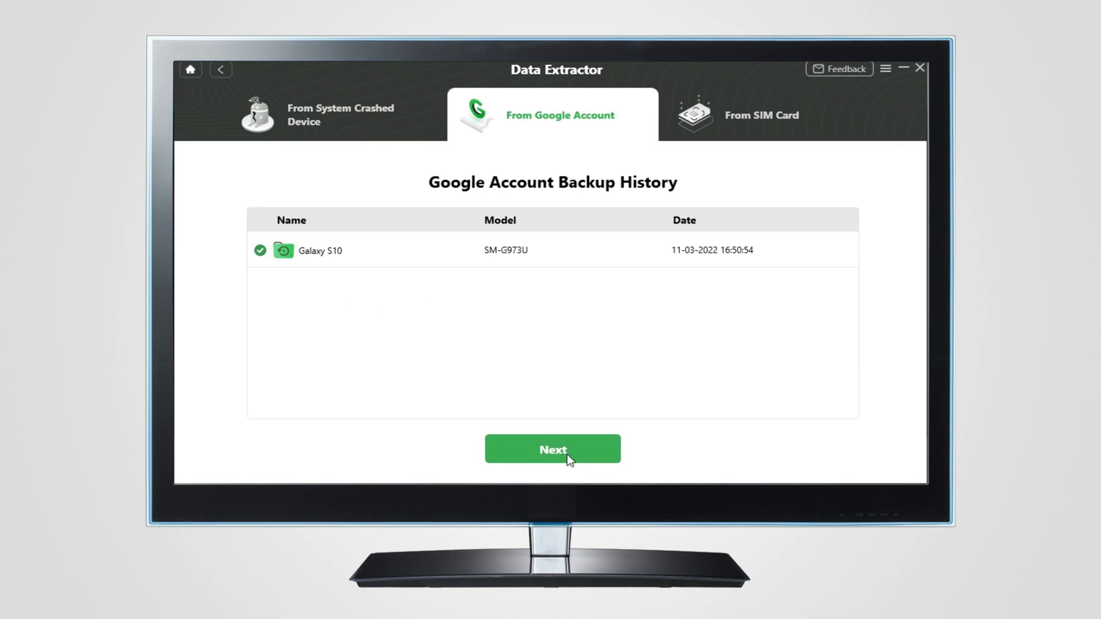
# From the Galaxy S10 backup, reveal both Wi-Fi passwords, select all networks and start export to PC
pyautogui.click(552, 449)
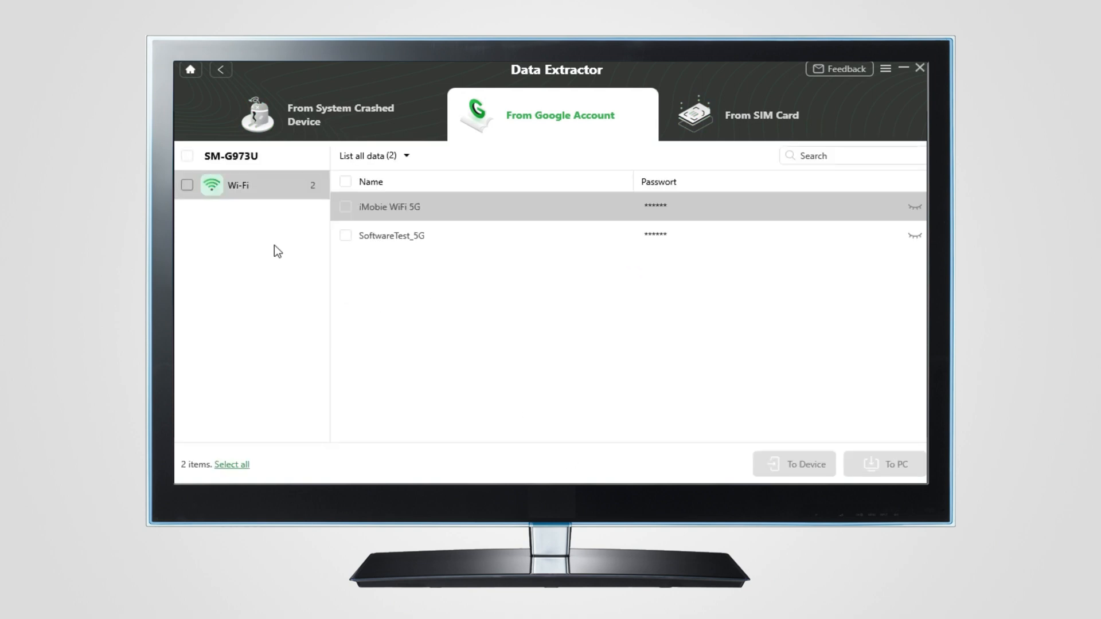
pyautogui.moveTo(434, 219)
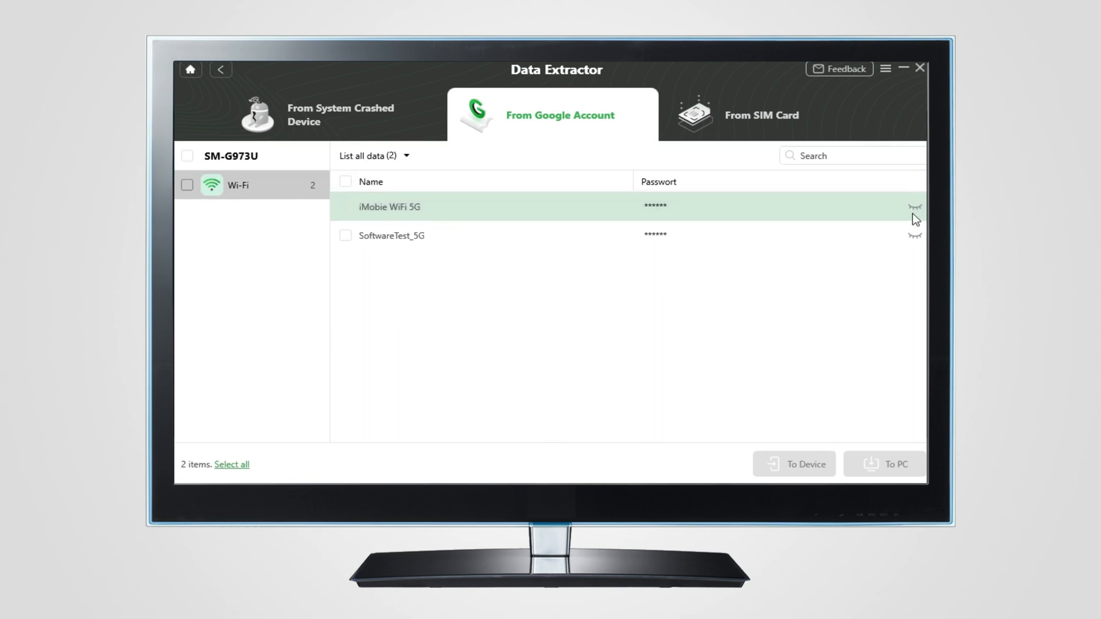
pyautogui.click(914, 235)
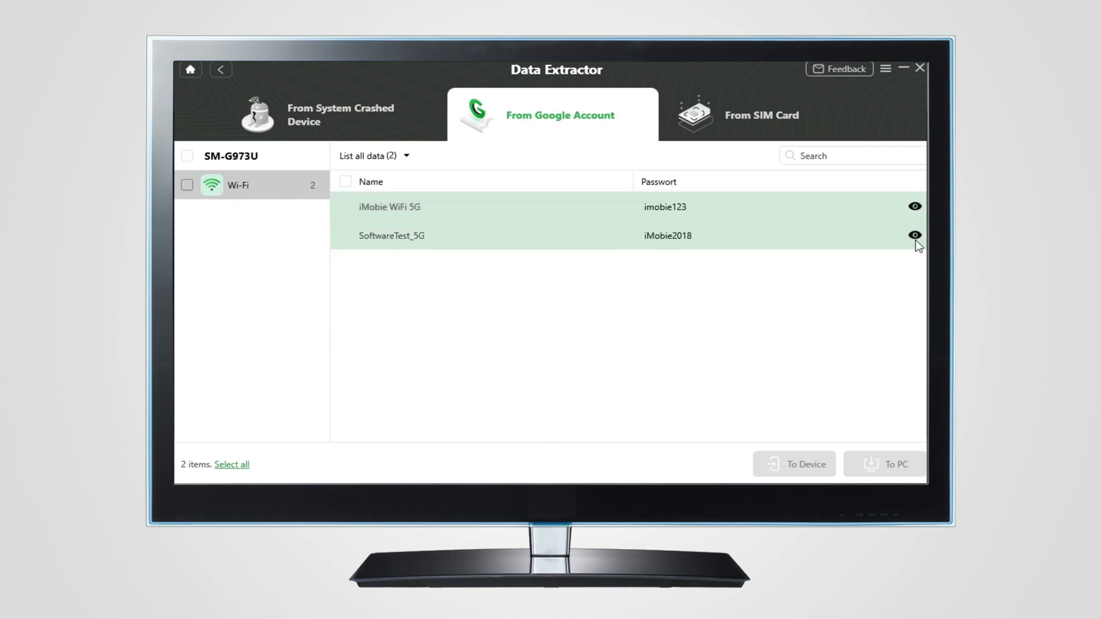
pyautogui.click(231, 464)
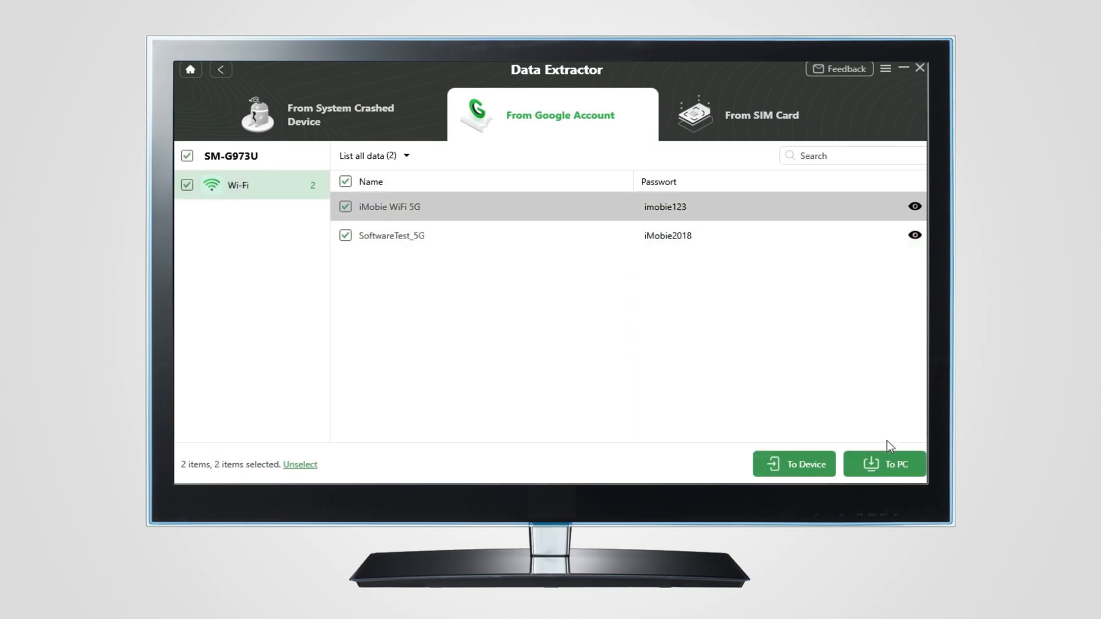
pyautogui.click(884, 464)
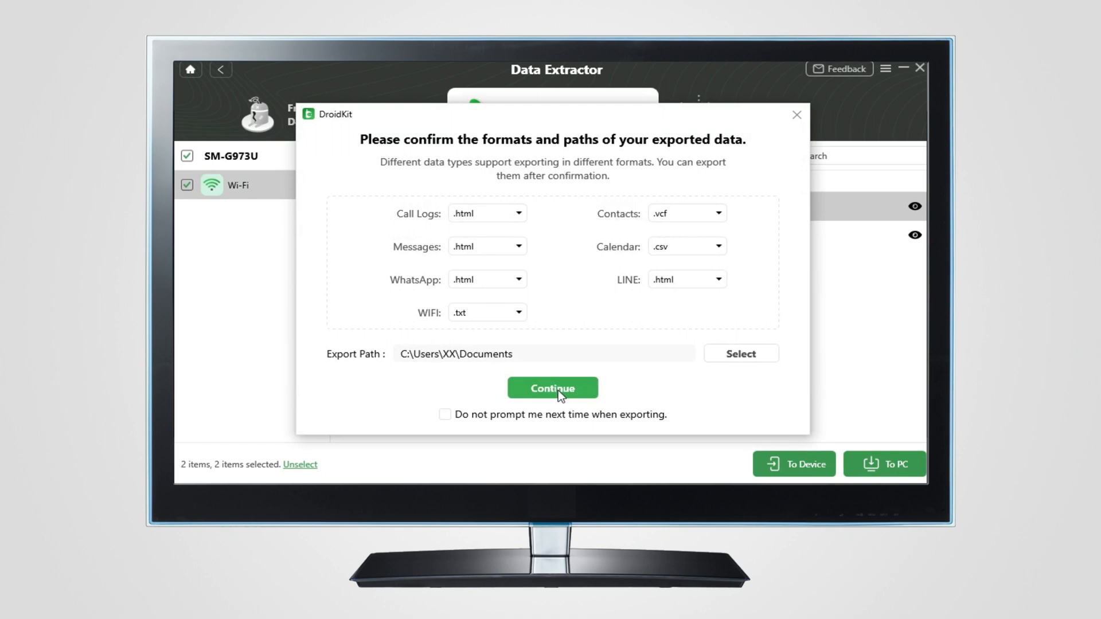
# Confirm exporting the two Wi-Fi networks as .txt to the Documents folder
pyautogui.click(552, 388)
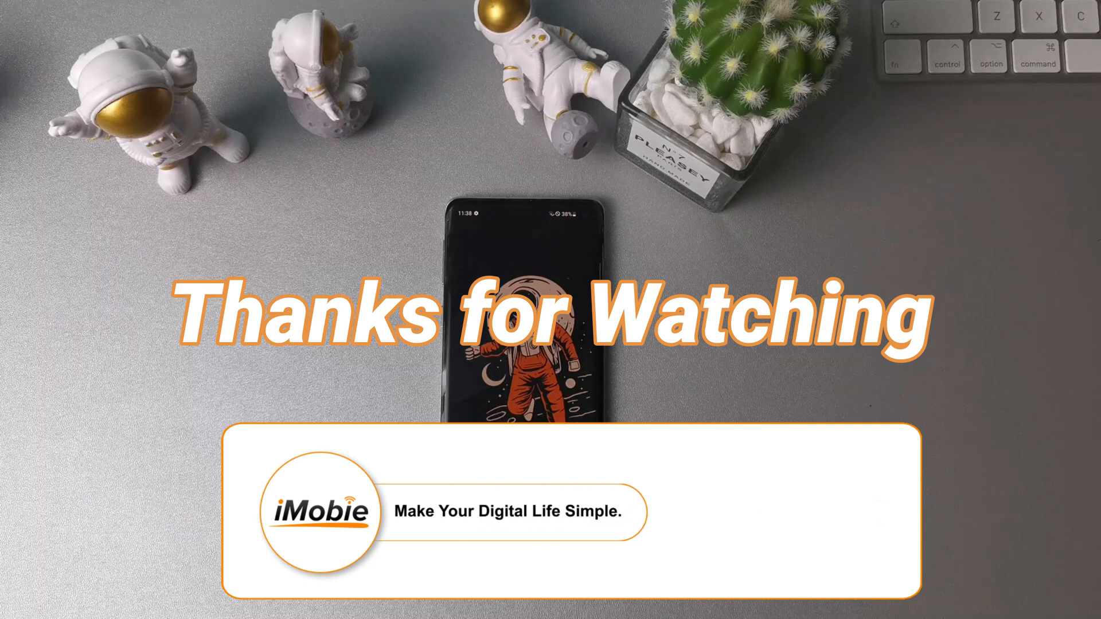
pyautogui.click(764, 510)
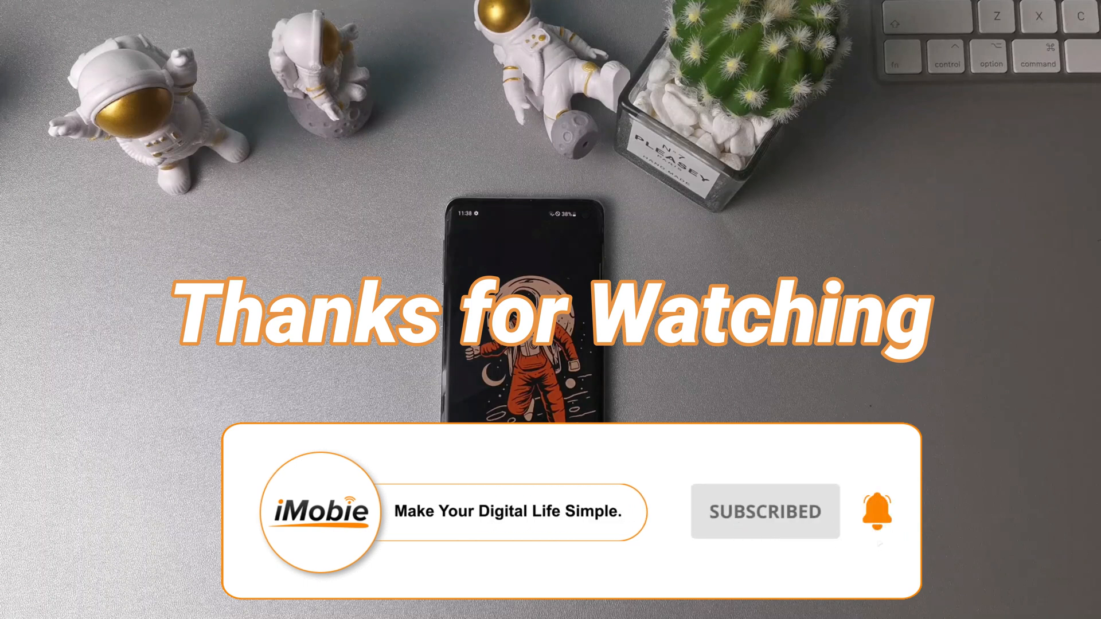